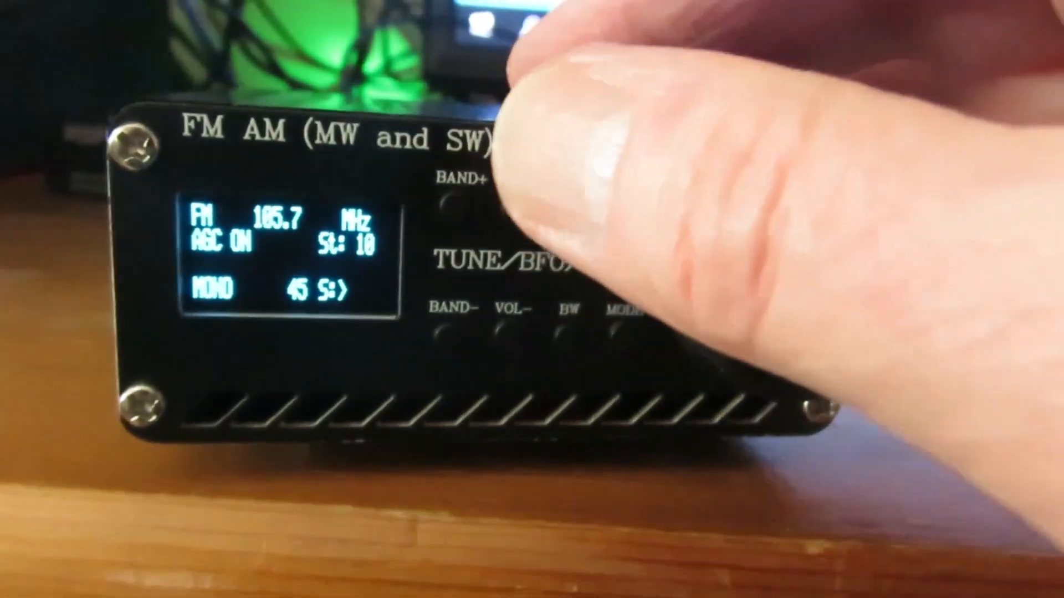
left_click(451, 207)
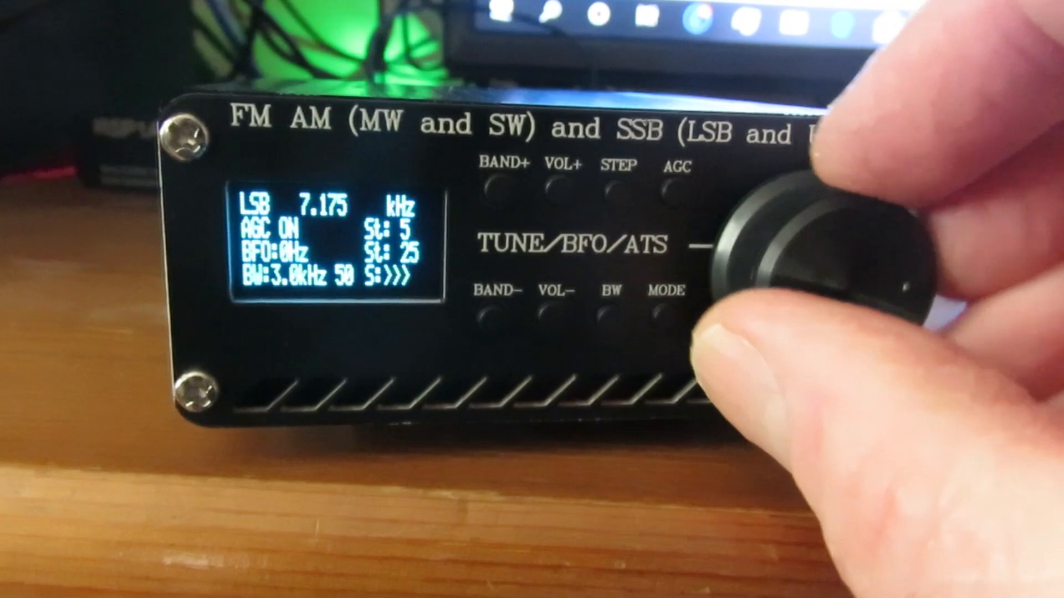
left_click_drag(814, 238, 814, 305)
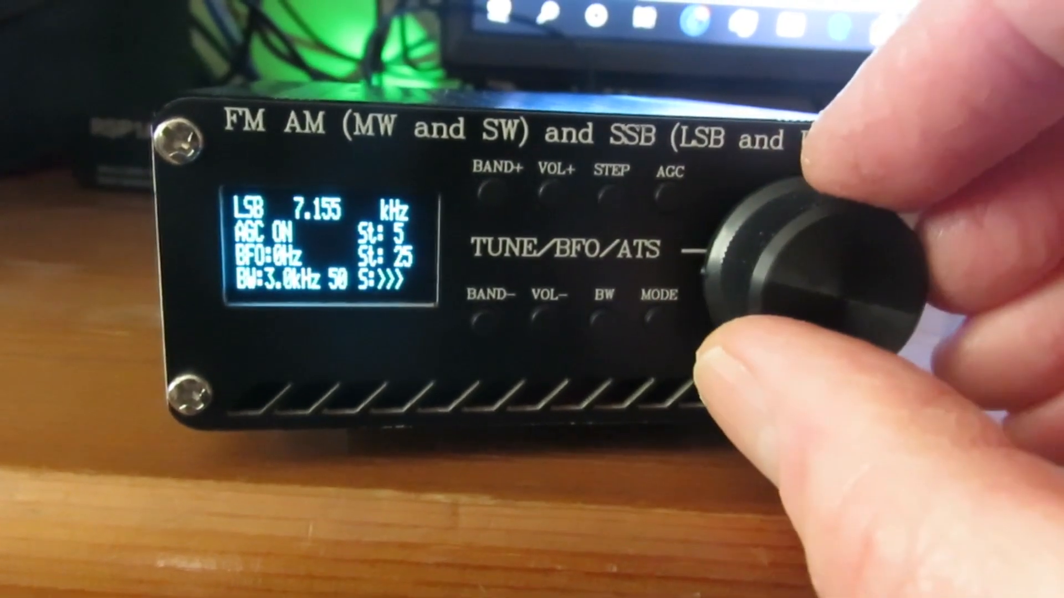